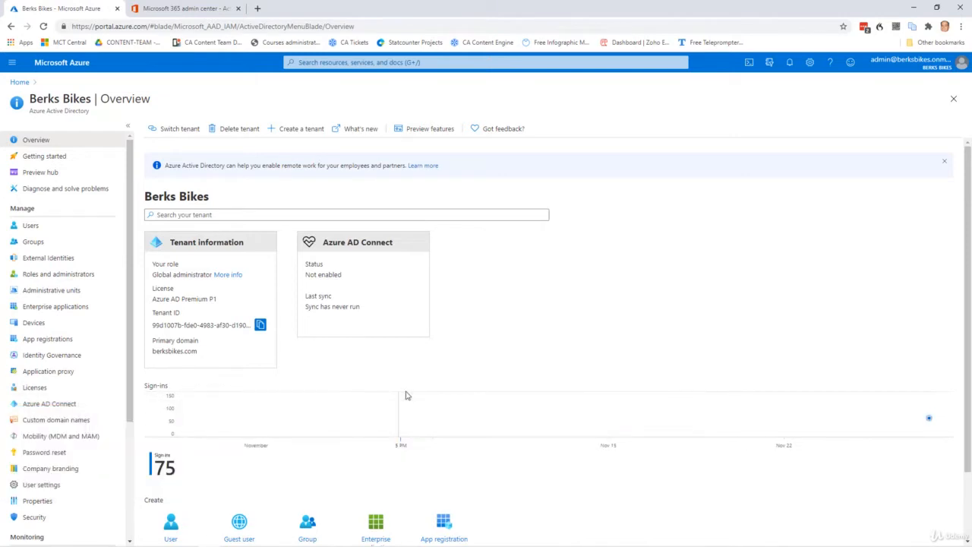
{"action": "mouse_move", "coordinate": [410, 389]}
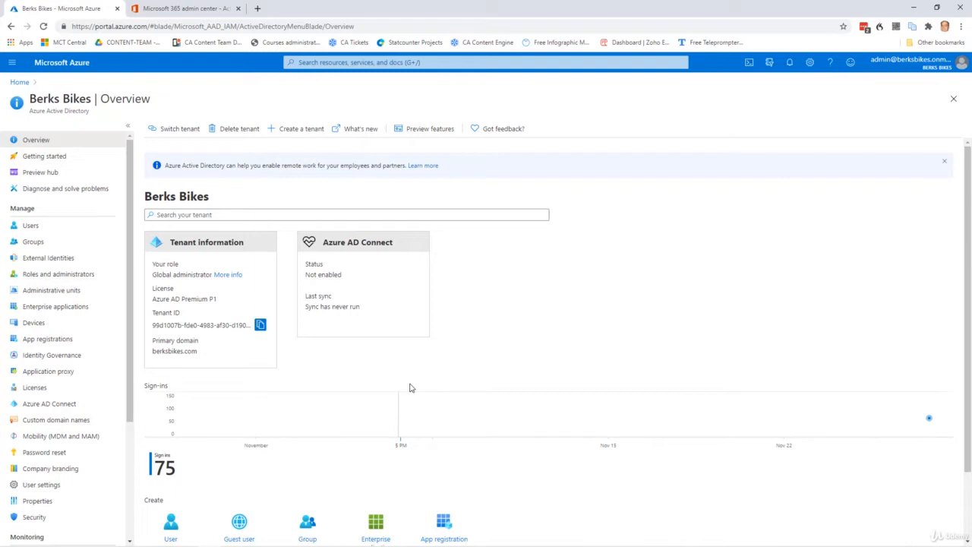
{"action": "mouse_move", "coordinate": [400, 378]}
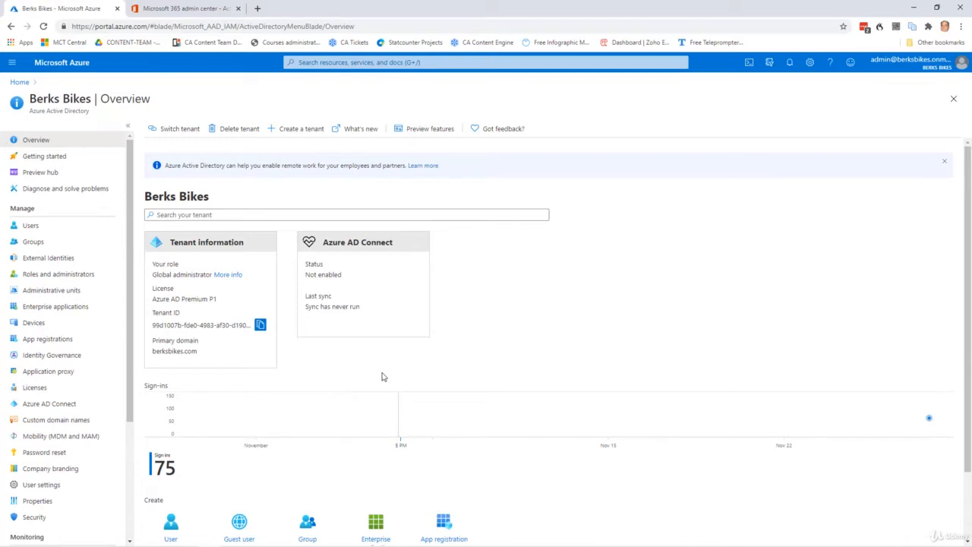
{"action": "mouse_move", "coordinate": [378, 376]}
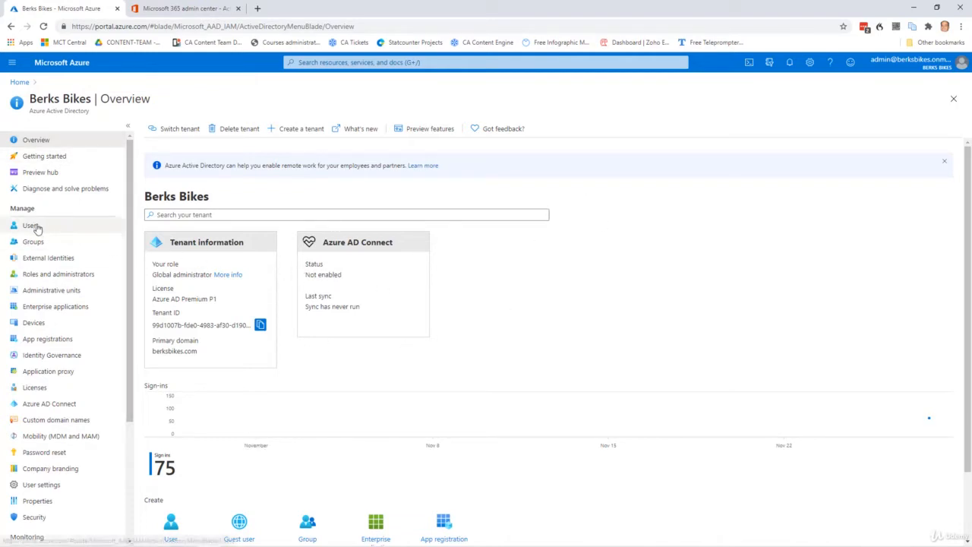
- Go from the Berks Bikes directory overview to the All users list
{"action": "left_click", "coordinate": [30, 225]}
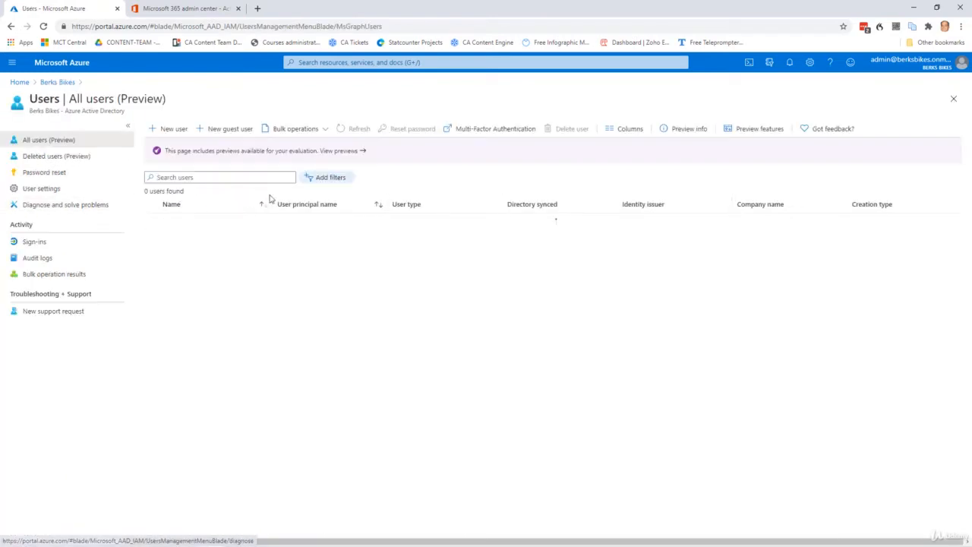
{"action": "left_click", "coordinate": [354, 128]}
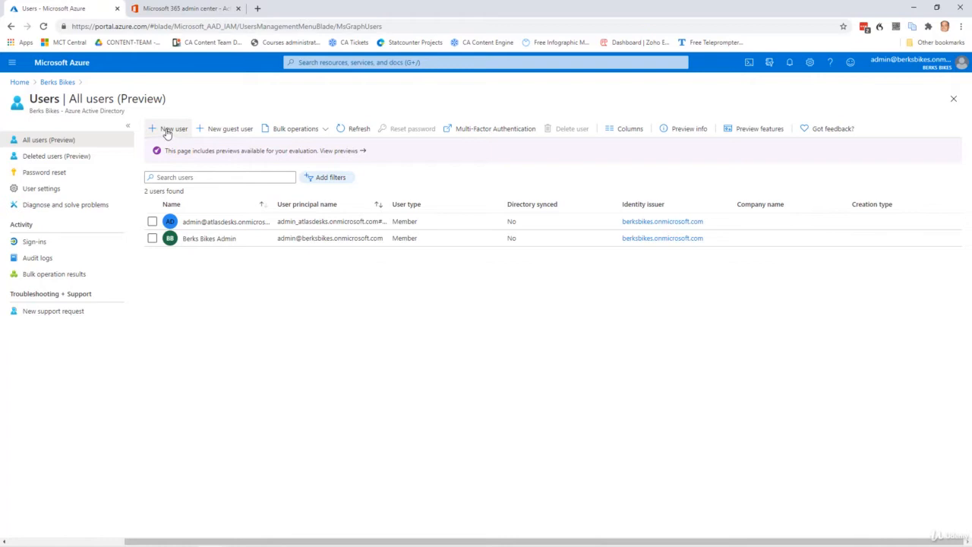
{"action": "left_click", "coordinate": [168, 128]}
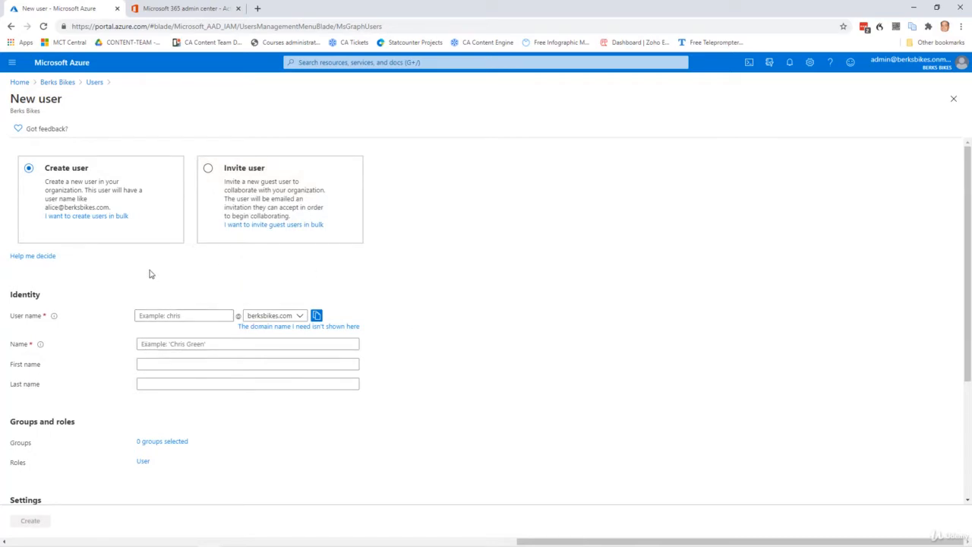
{"action": "mouse_move", "coordinate": [167, 271]}
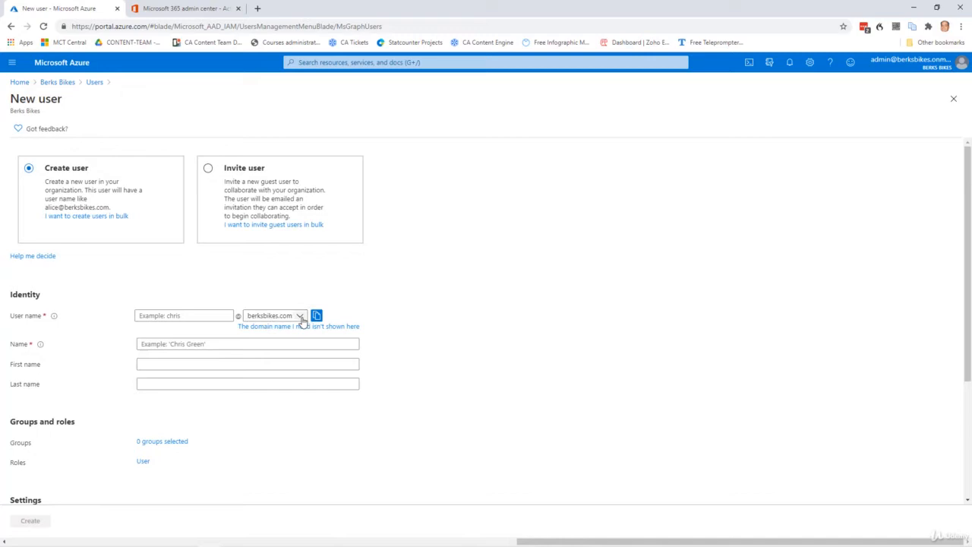
{"action": "left_click", "coordinate": [300, 314]}
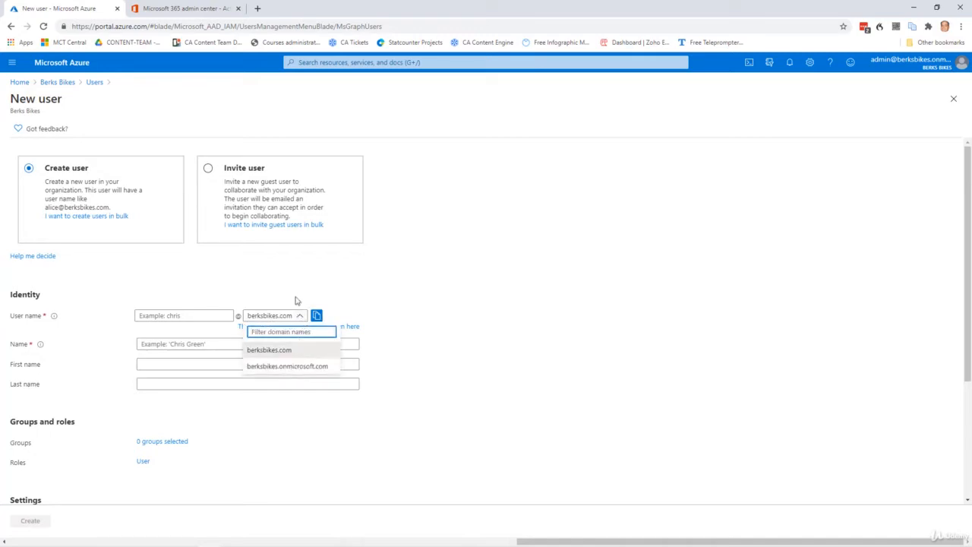
{"action": "left_click", "coordinate": [216, 272]}
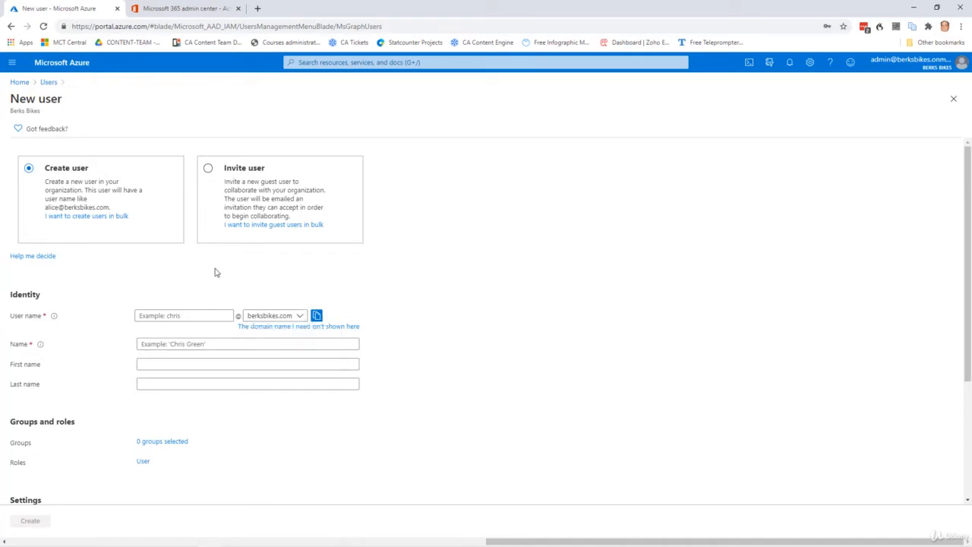
{"action": "mouse_move", "coordinate": [198, 272]}
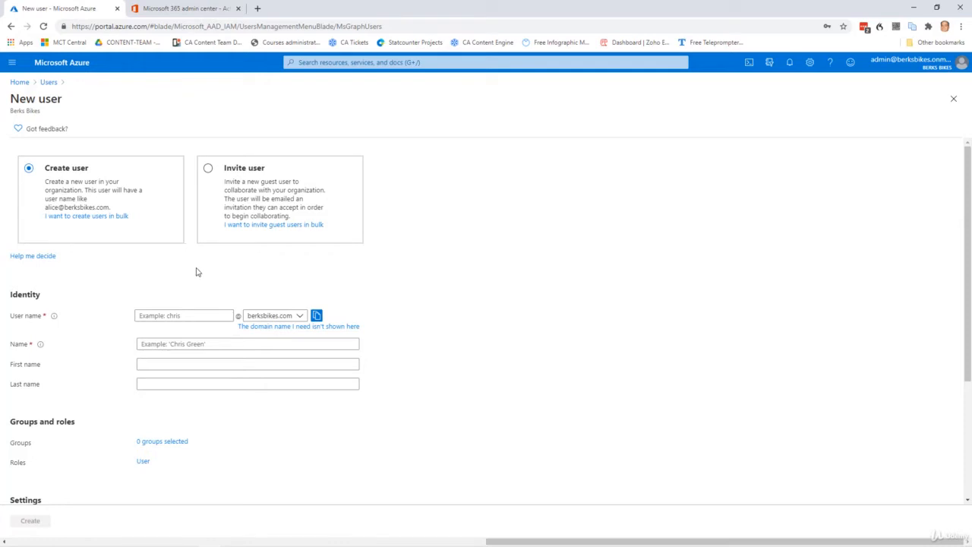
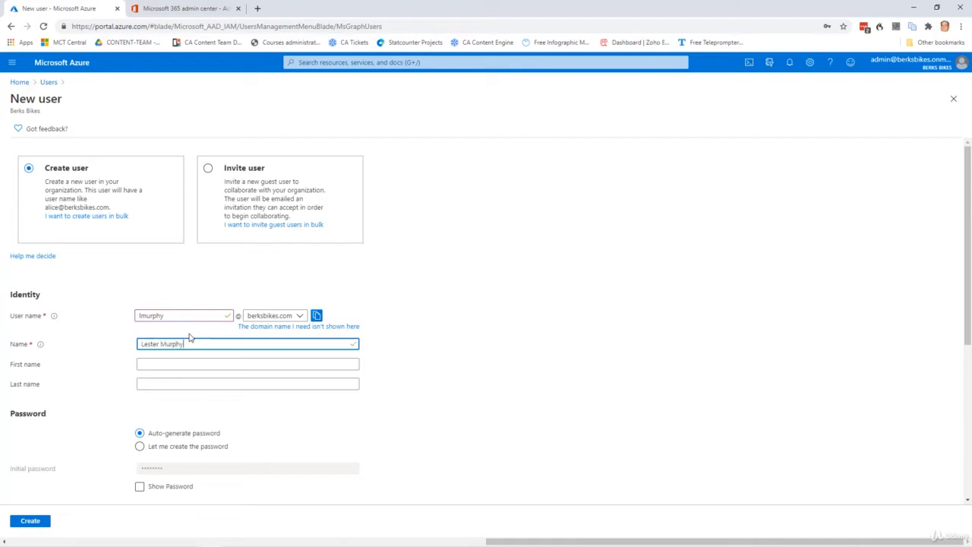
- Choose 'Let me create the password', enter it, and set usage location to United States
{"action": "scroll", "scroll_direction": "down", "scroll_amount": 3}
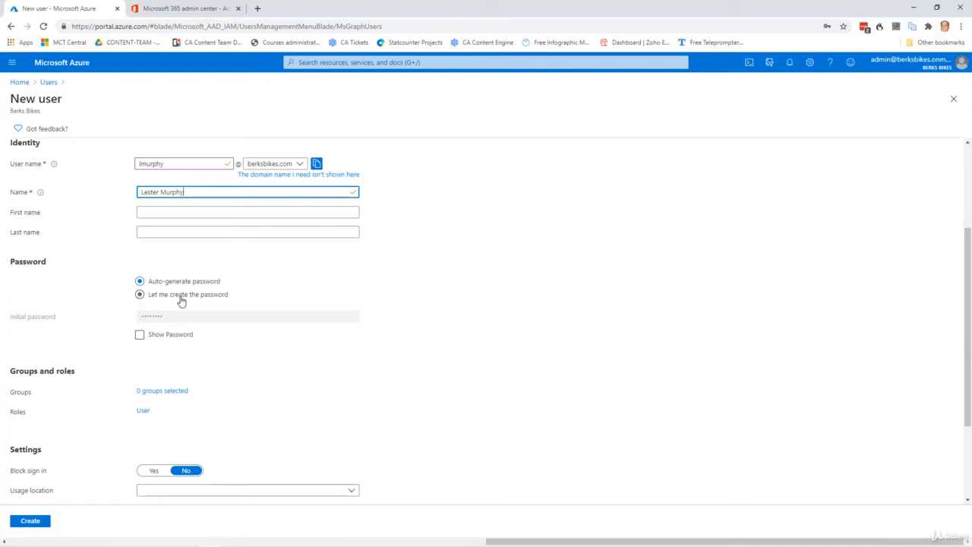
{"action": "left_click", "coordinate": [140, 294]}
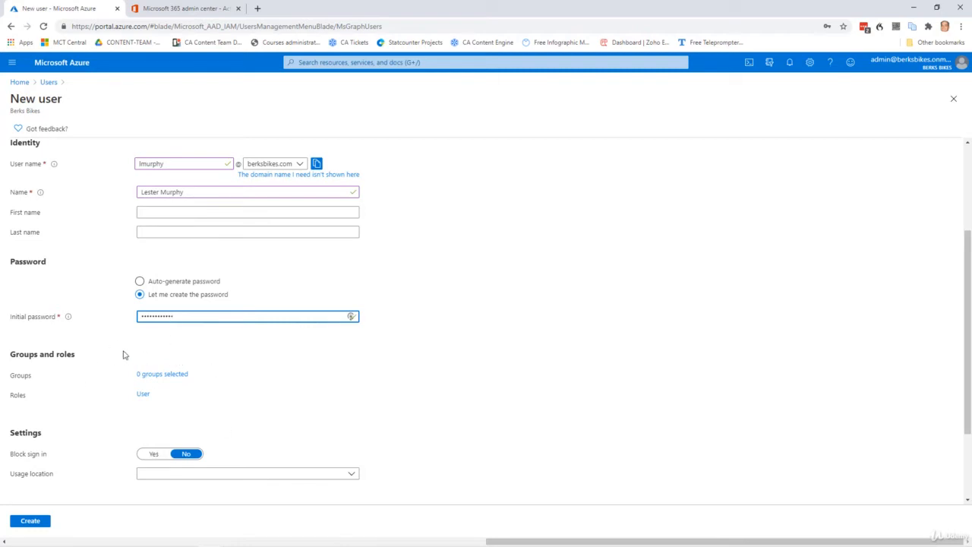
{"action": "scroll", "scroll_direction": "down", "scroll_amount": 3}
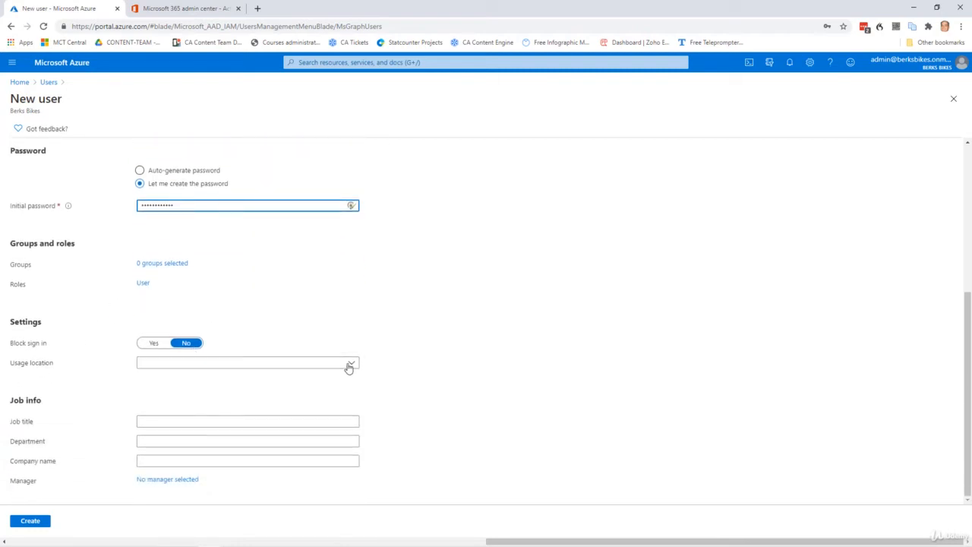
{"action": "left_click", "coordinate": [350, 362]}
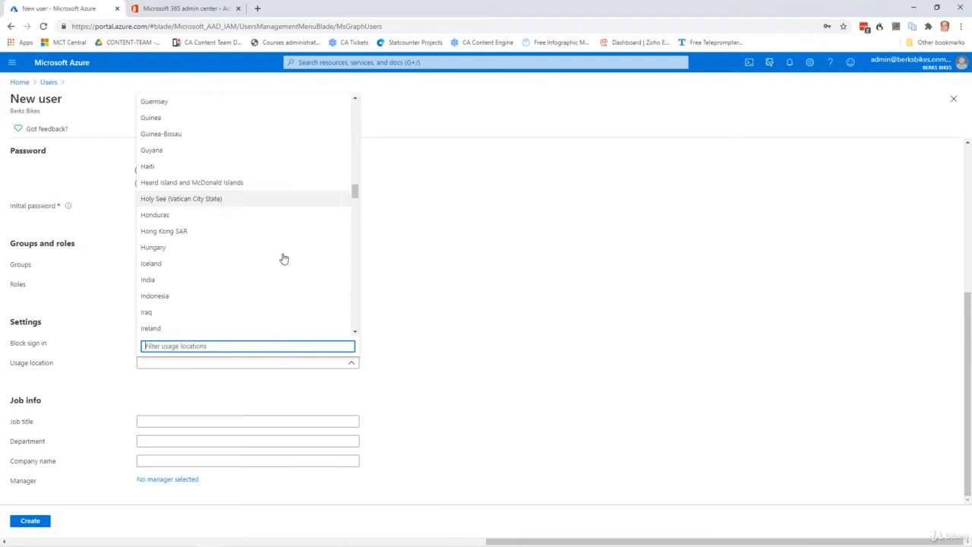
{"action": "scroll", "scroll_direction": "down", "scroll_amount": 3}
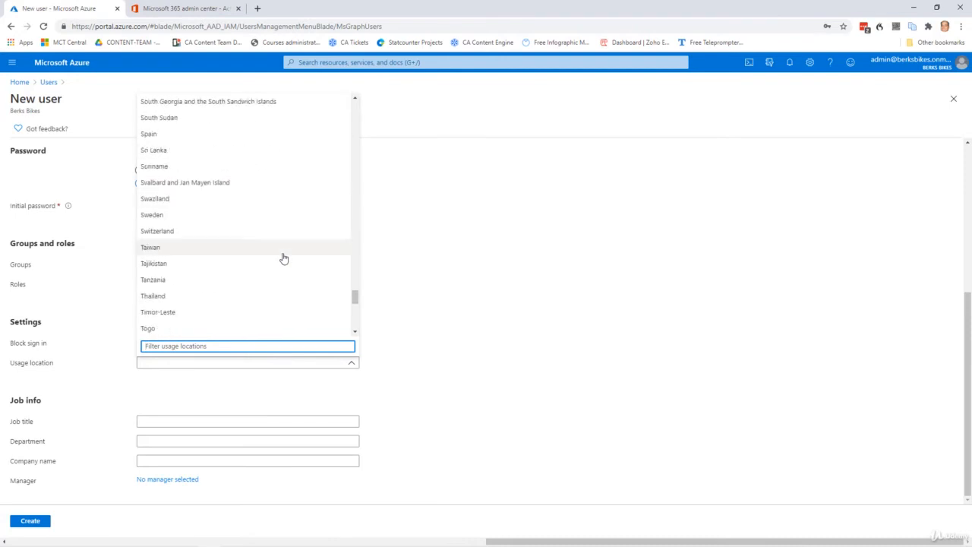
{"action": "scroll", "scroll_direction": "down", "scroll_amount": 3}
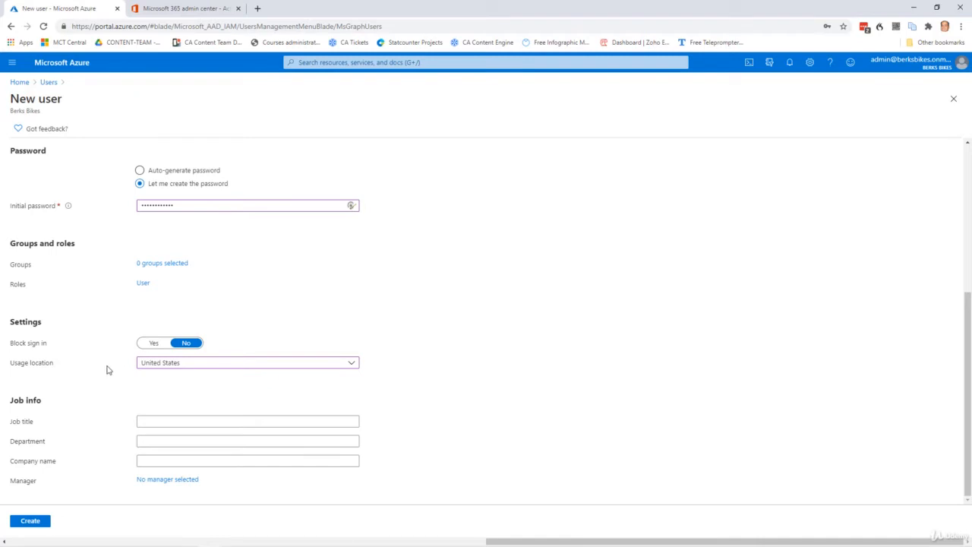
{"action": "mouse_move", "coordinate": [191, 393]}
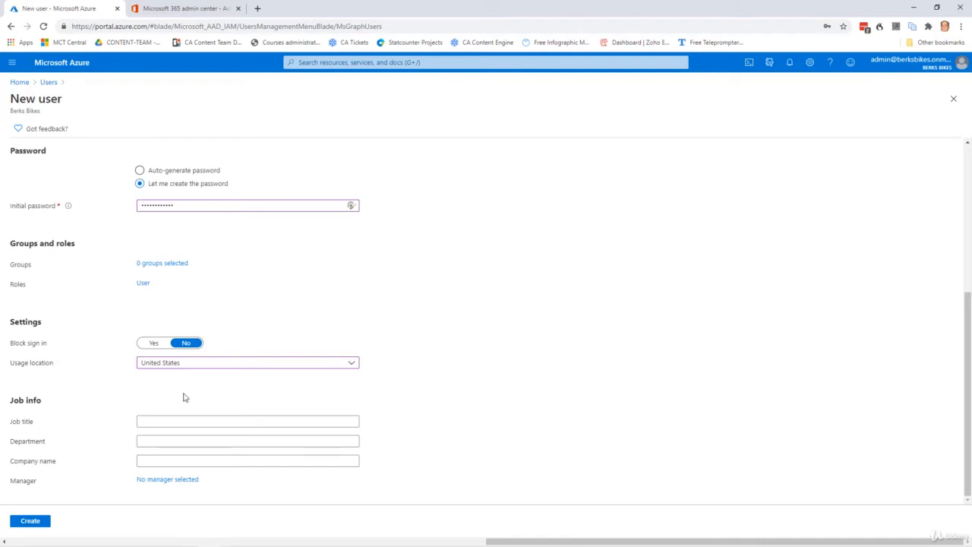
{"action": "mouse_move", "coordinate": [21, 379]}
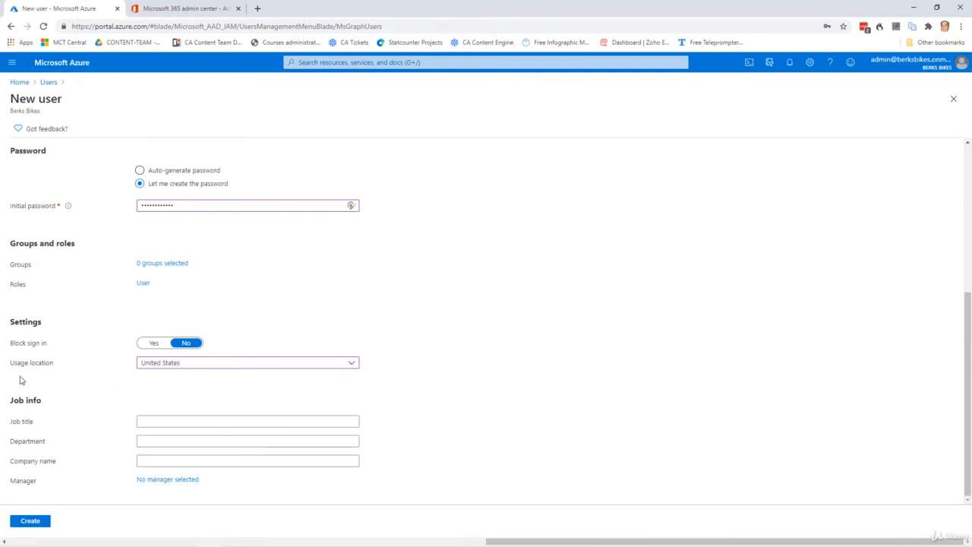
{"action": "mouse_move", "coordinate": [97, 398]}
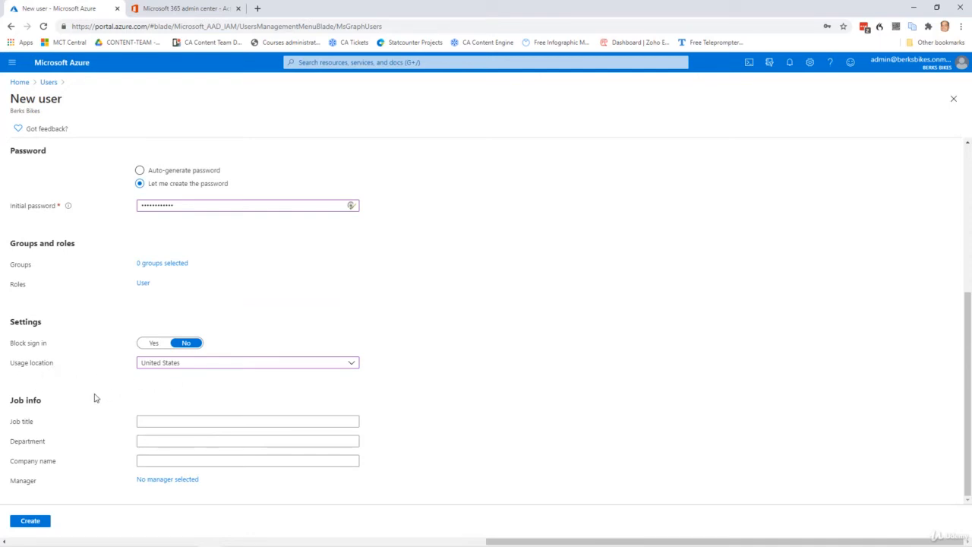
{"action": "left_click", "coordinate": [31, 519]}
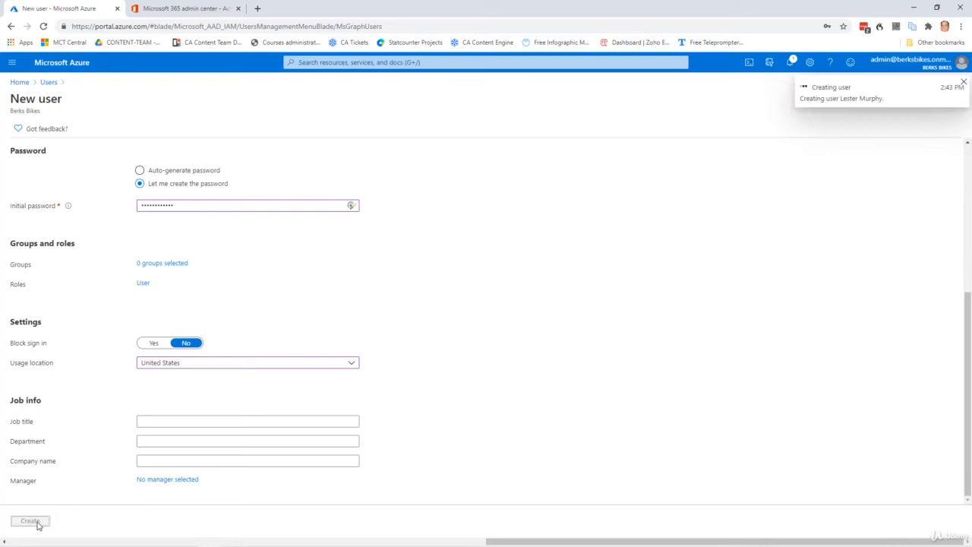
{"action": "left_click", "coordinate": [29, 520]}
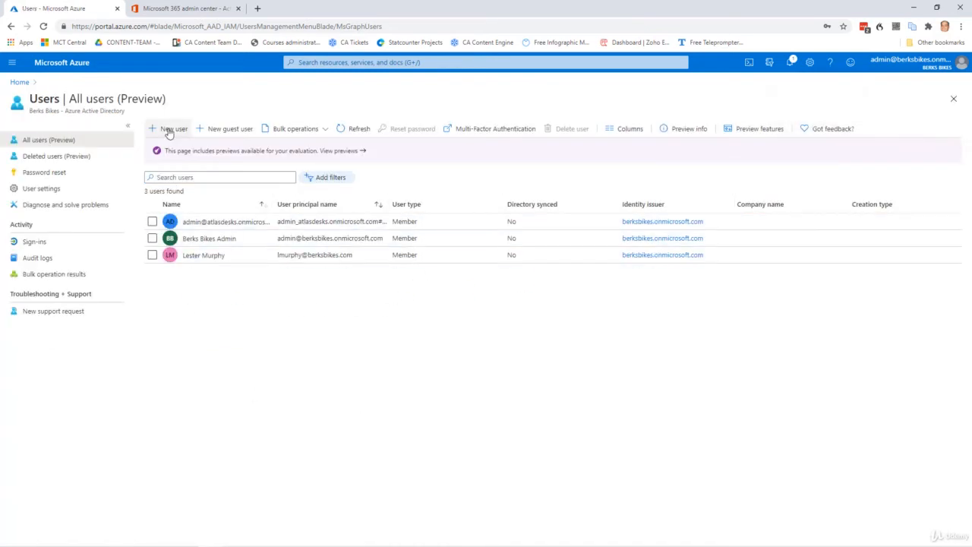
{"action": "mouse_move", "coordinate": [173, 127]}
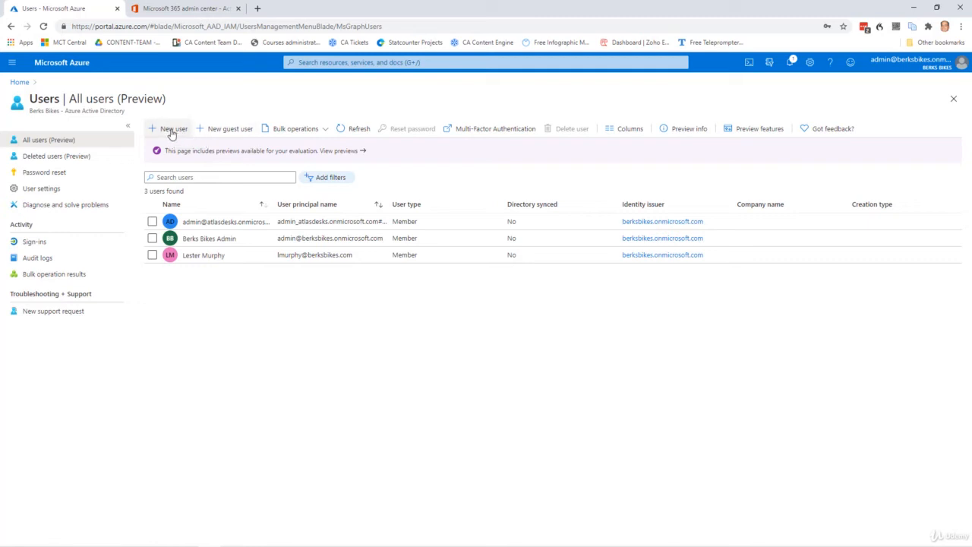
{"action": "left_click", "coordinate": [173, 127]}
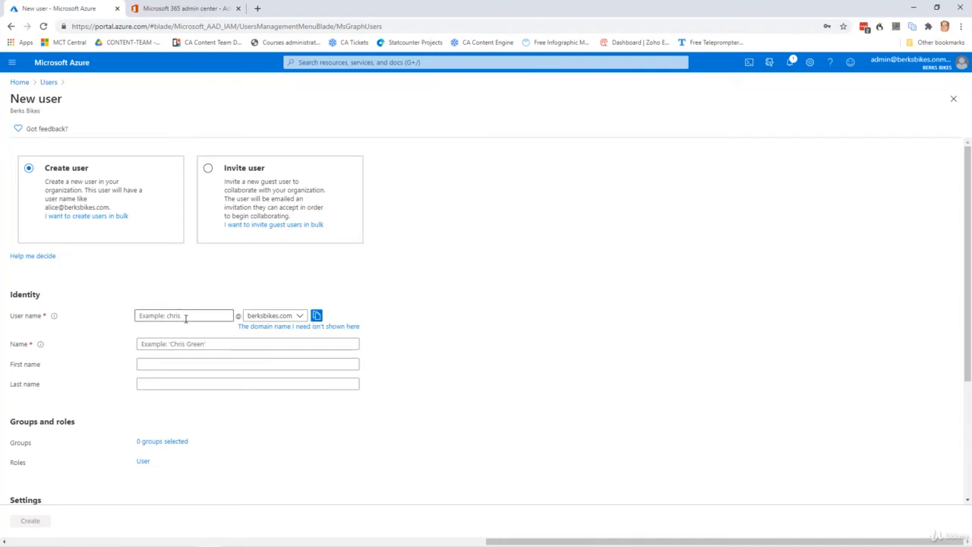
{"action": "left_click", "coordinate": [183, 315]}
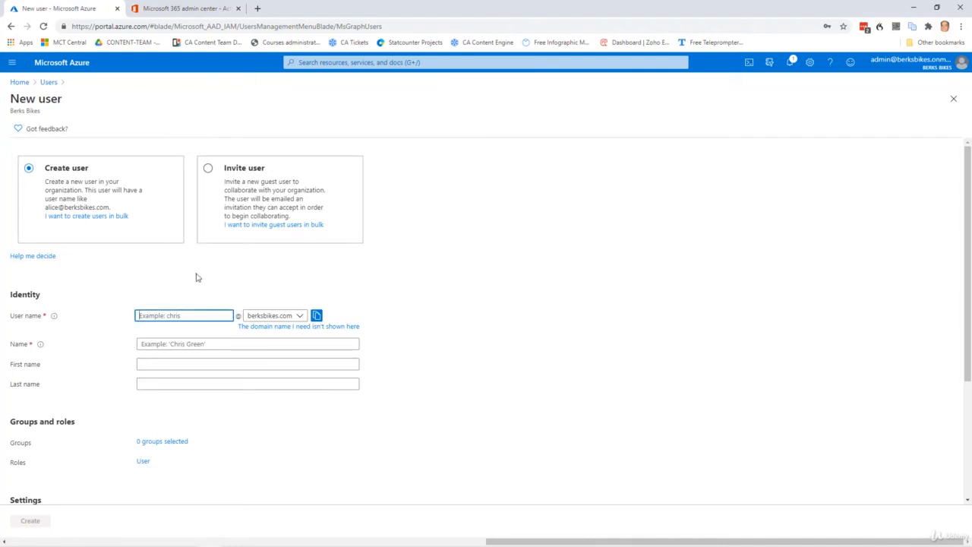
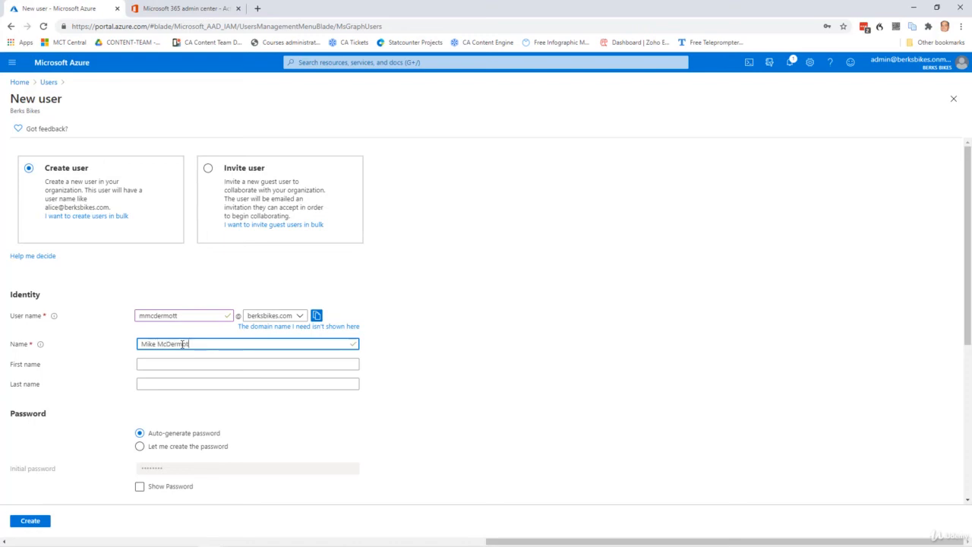
- Choose 'Let me create the password' and enter the custom initial password
{"action": "scroll", "scroll_direction": "down", "scroll_amount": 3}
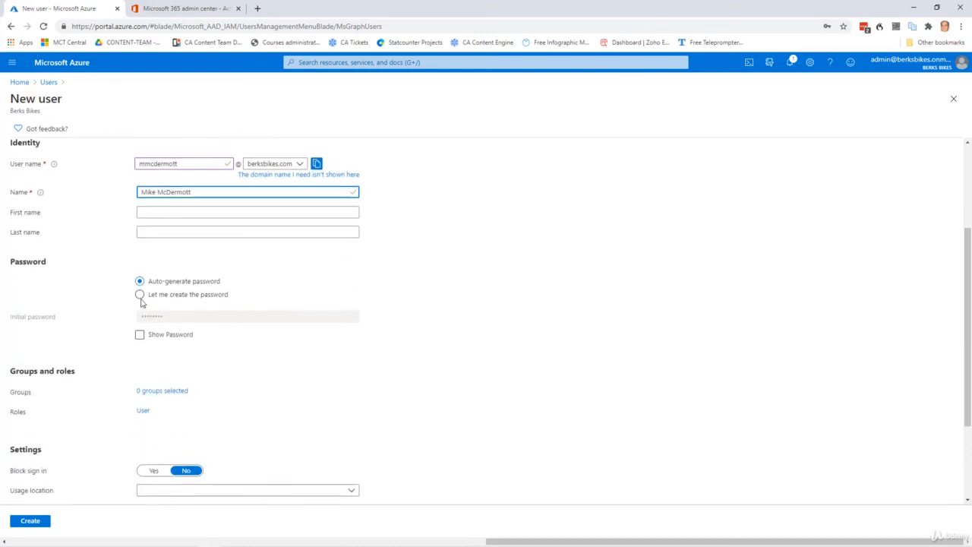
{"action": "left_click", "coordinate": [140, 295]}
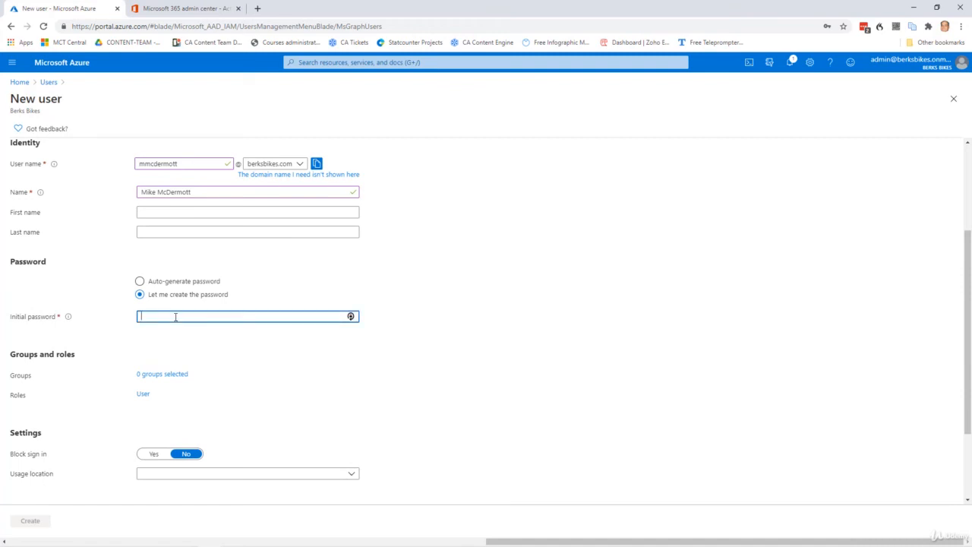
{"action": "type", "text": "password"}
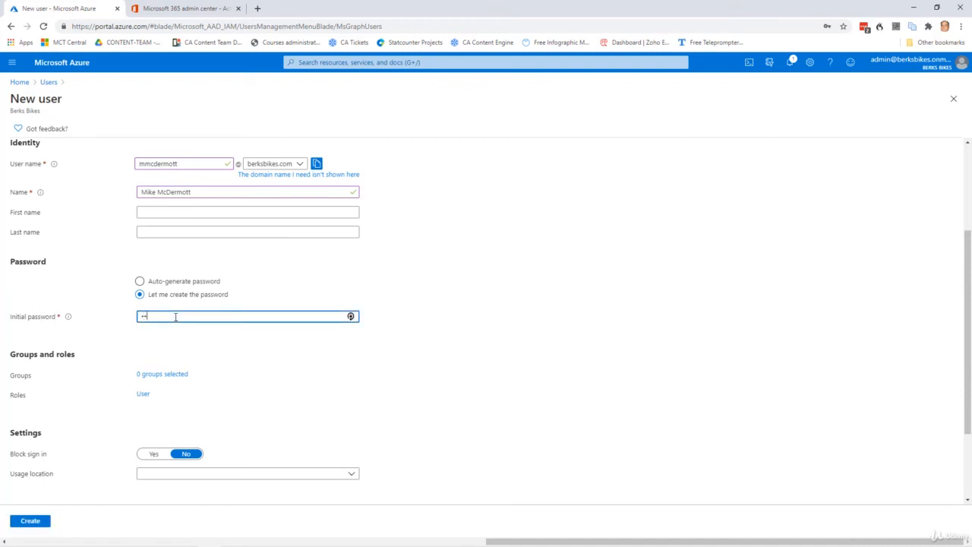
{"action": "type", "text": "password"}
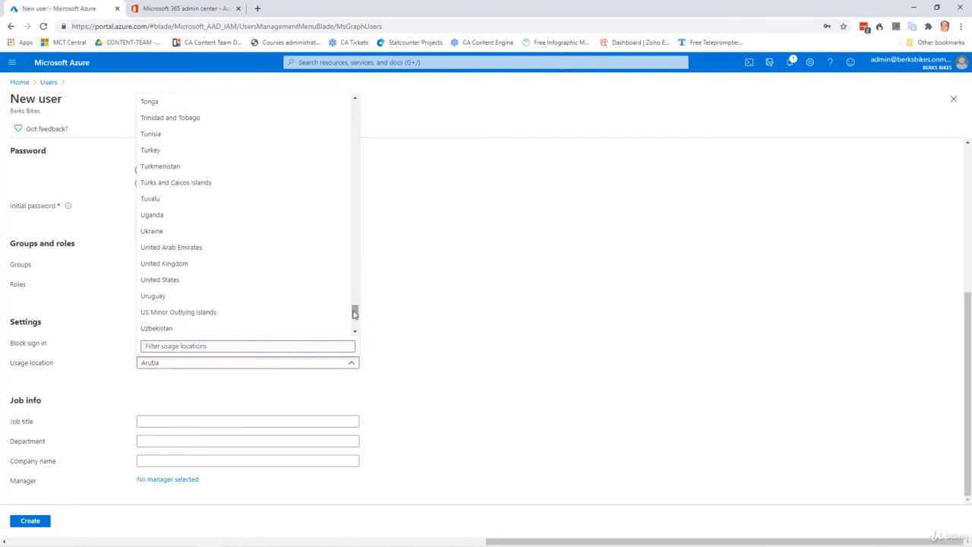
{"action": "left_click", "coordinate": [160, 279]}
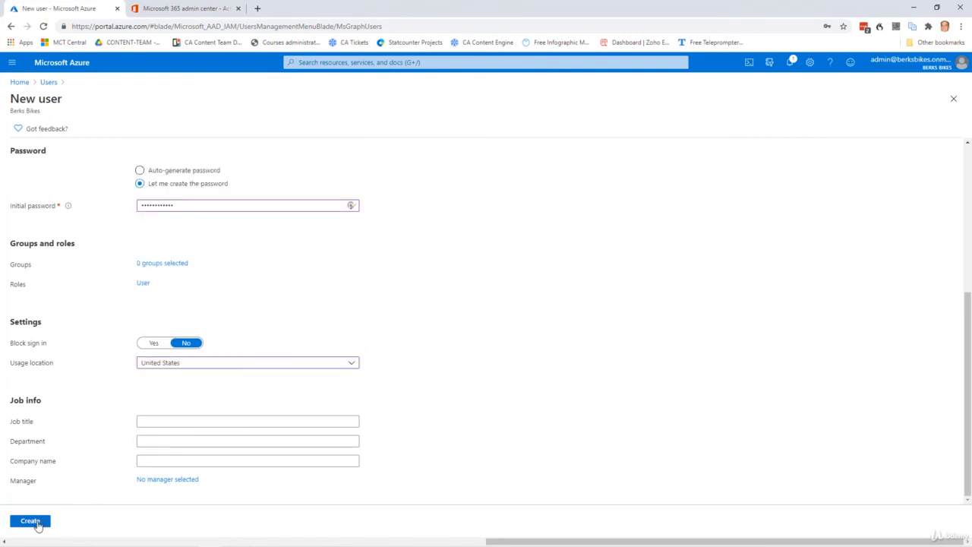
{"action": "left_click", "coordinate": [30, 521]}
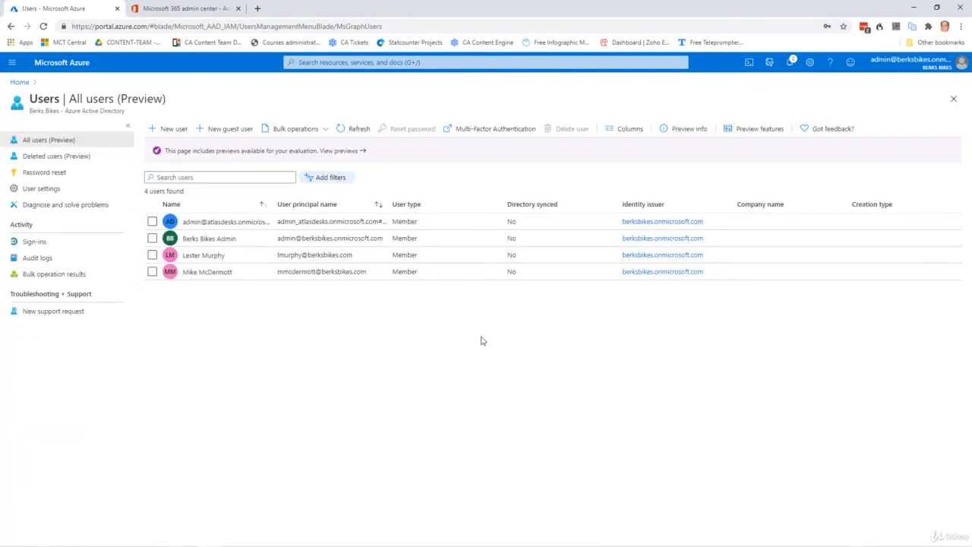
{"action": "mouse_move", "coordinate": [494, 350]}
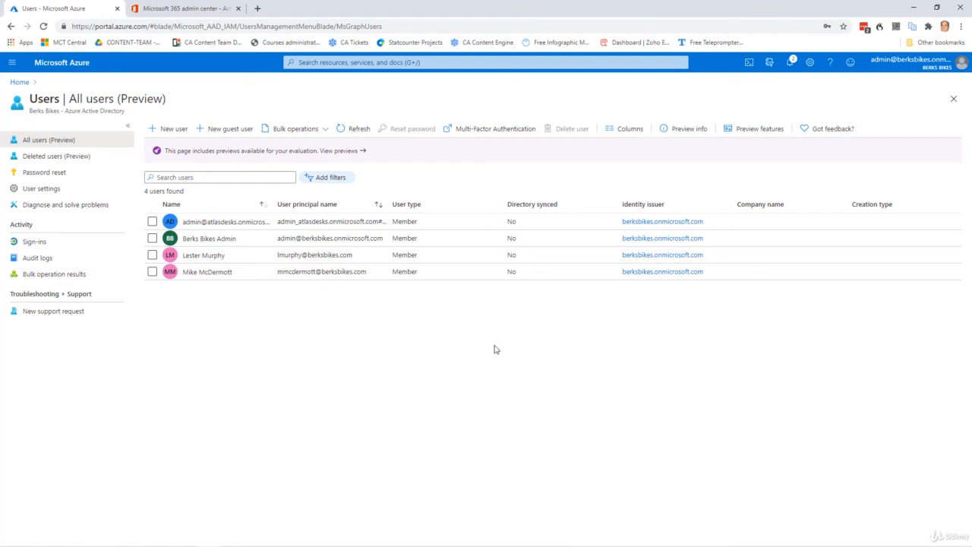
{"action": "mouse_move", "coordinate": [562, 328]}
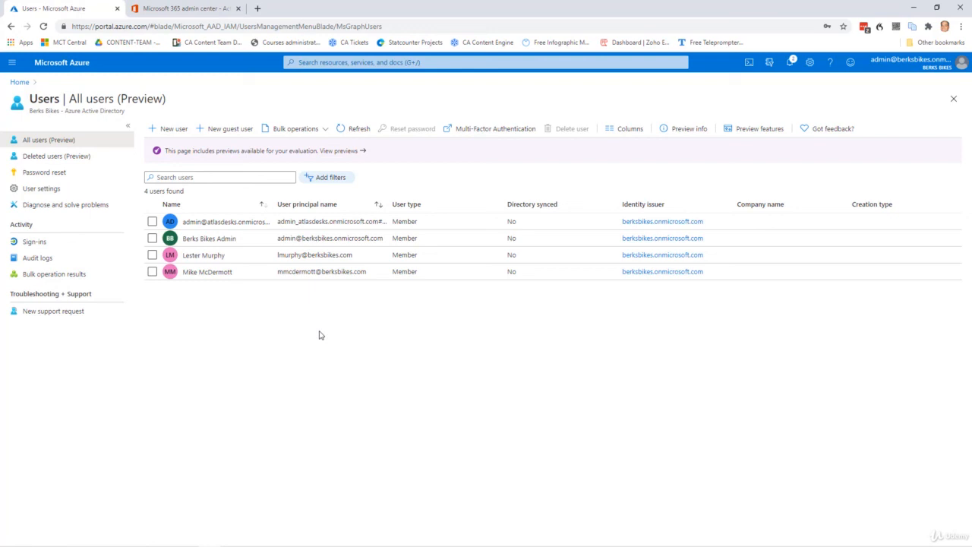
{"action": "mouse_move", "coordinate": [365, 334]}
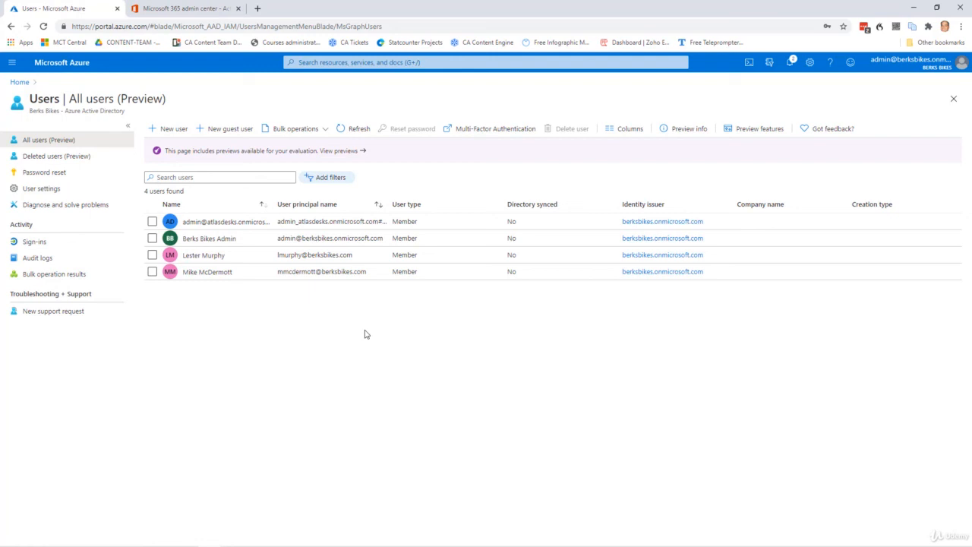
{"action": "mouse_move", "coordinate": [388, 339]}
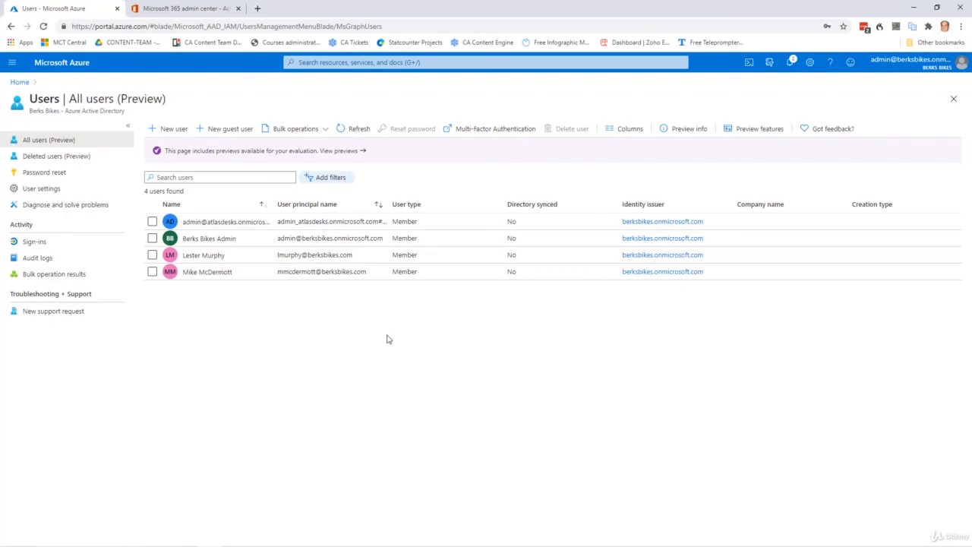